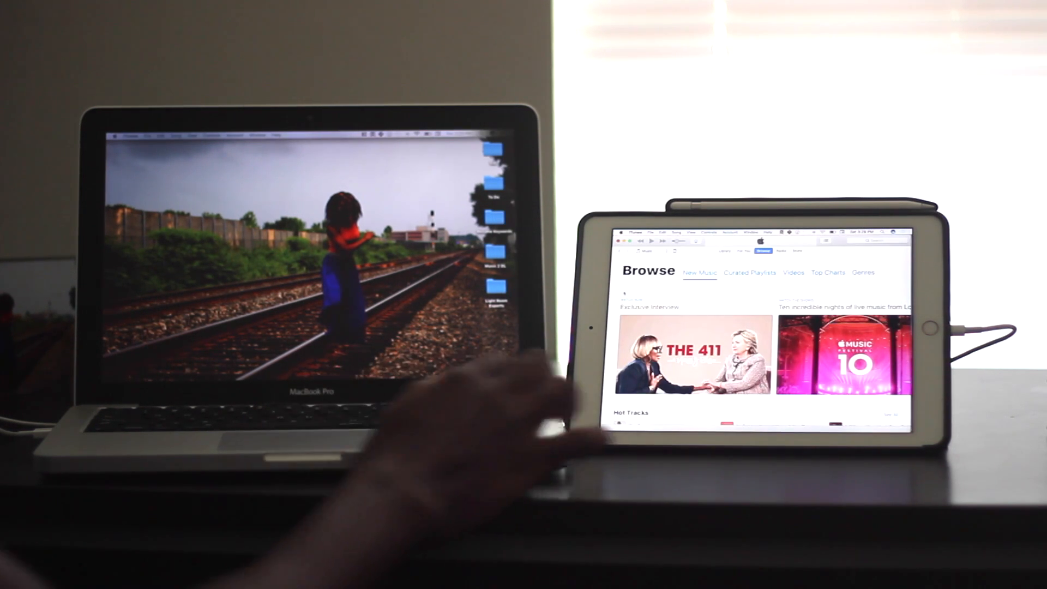
# Scroll the iTunes Browse page down toward the Chance the Rapper artist listing.
pyautogui.scroll(-3)
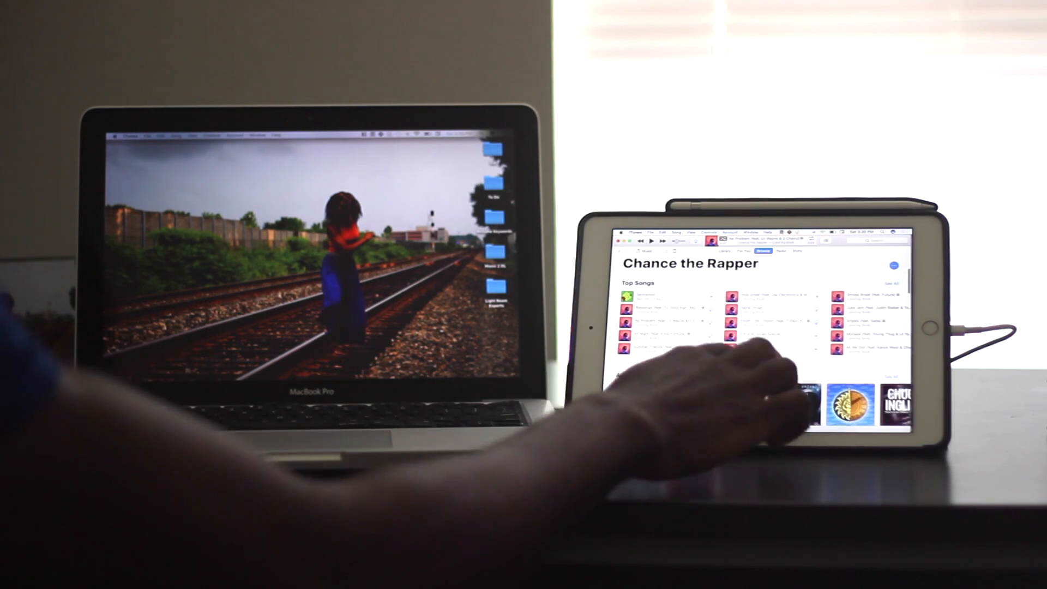
pyautogui.scroll(-3)
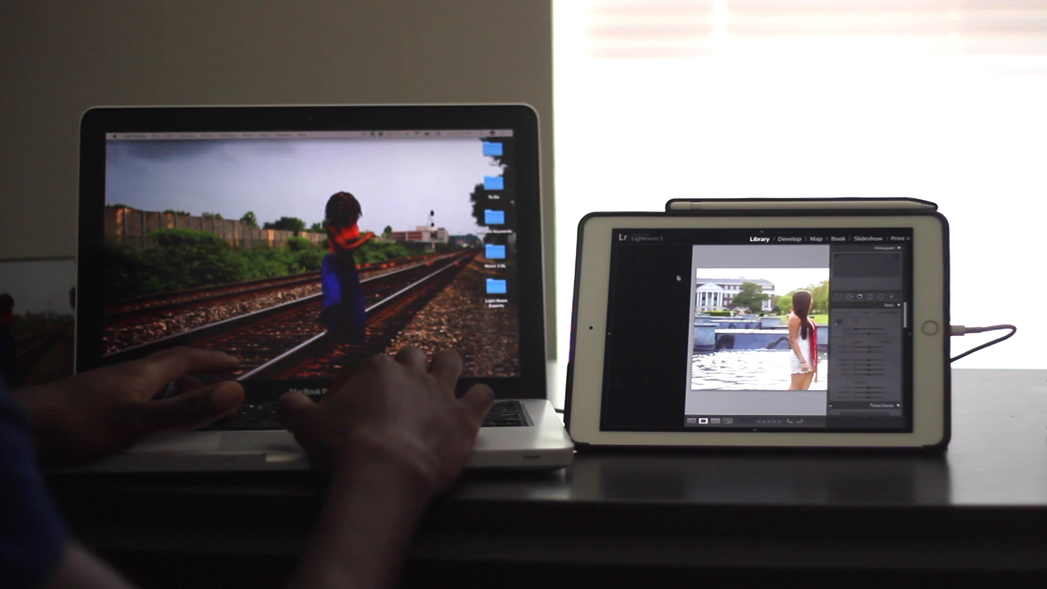
# Open the photo of the woman by the water in Loupe view.
pyautogui.click(788, 238)
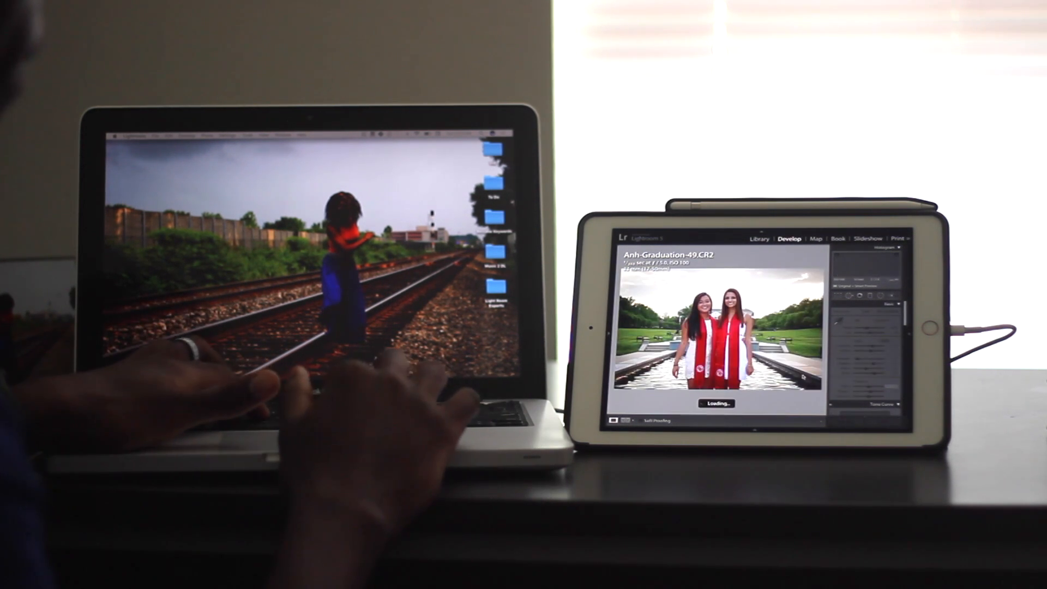
# Return to the Library module with IMG_3351.JPG, the black-and-white portrait, selected.
pyautogui.click(760, 239)
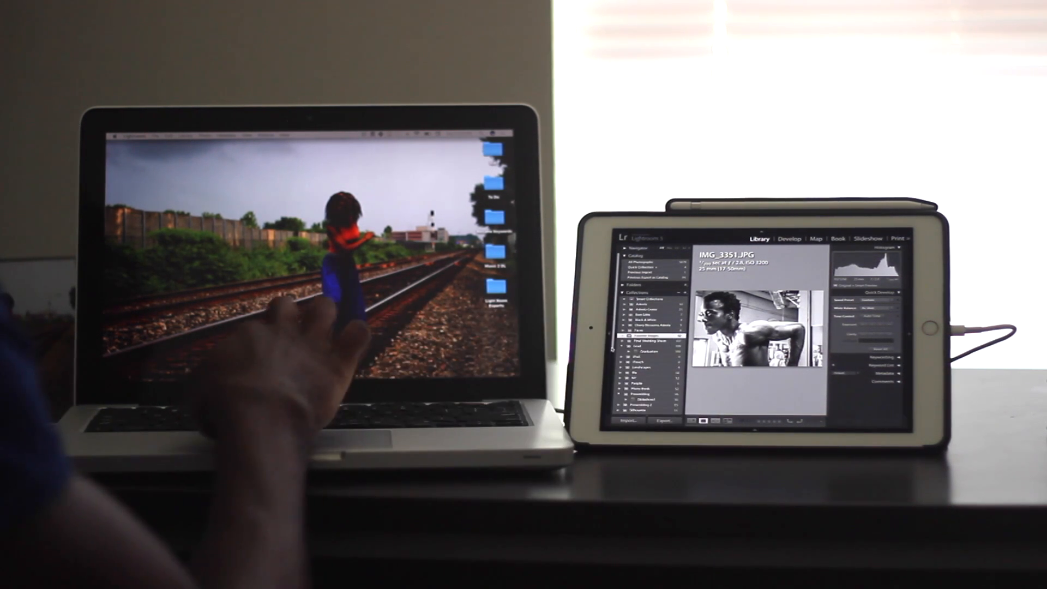
# Open IMG_3351.JPG in Develop and adjust a Basic panel slider.
pyautogui.click(788, 239)
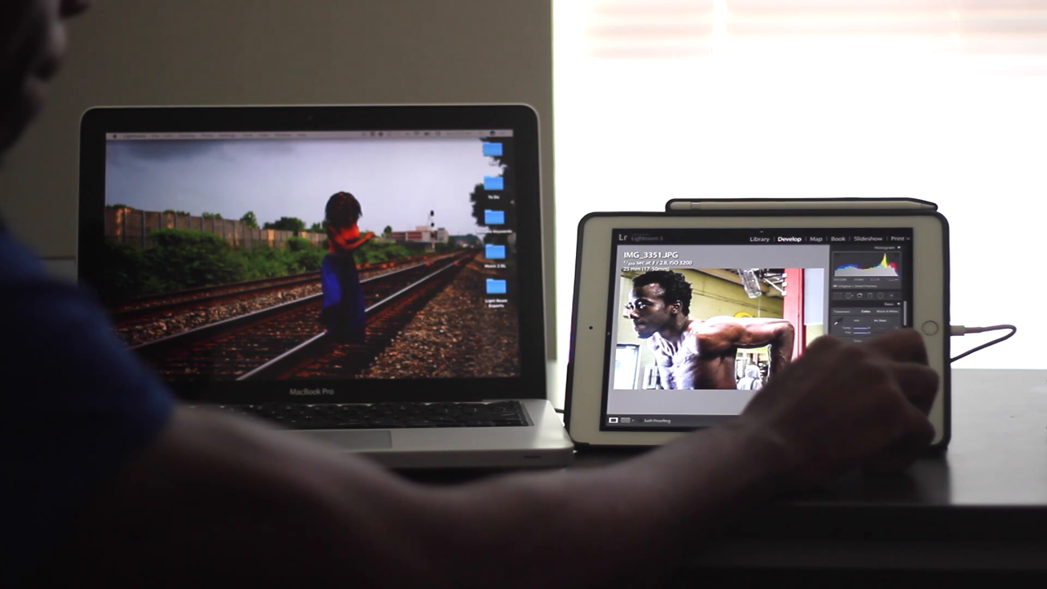
pyautogui.click(894, 312)
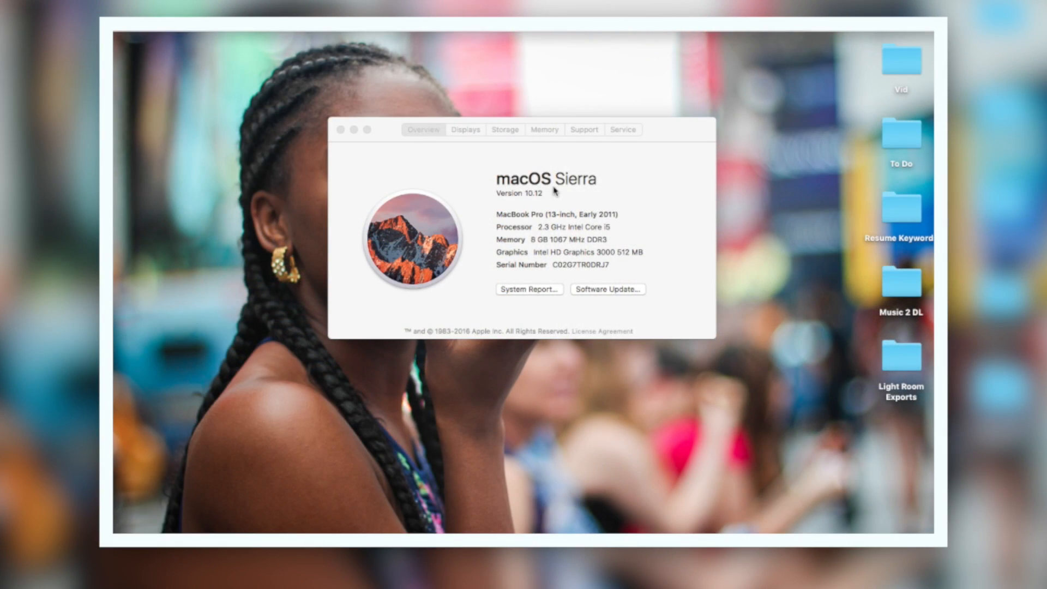
pyautogui.moveTo(626, 225)
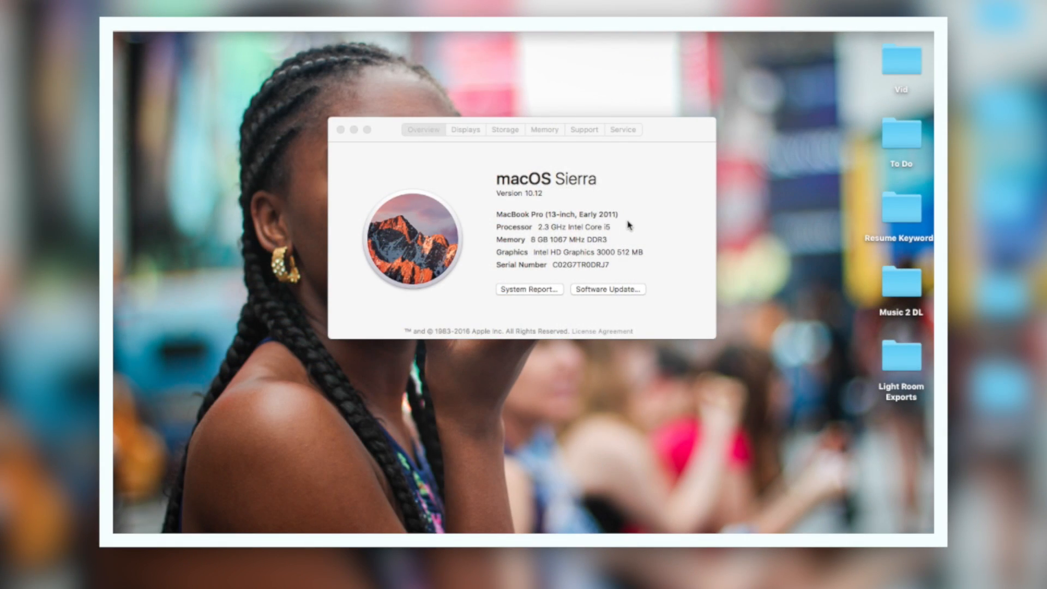
pyautogui.moveTo(543, 224)
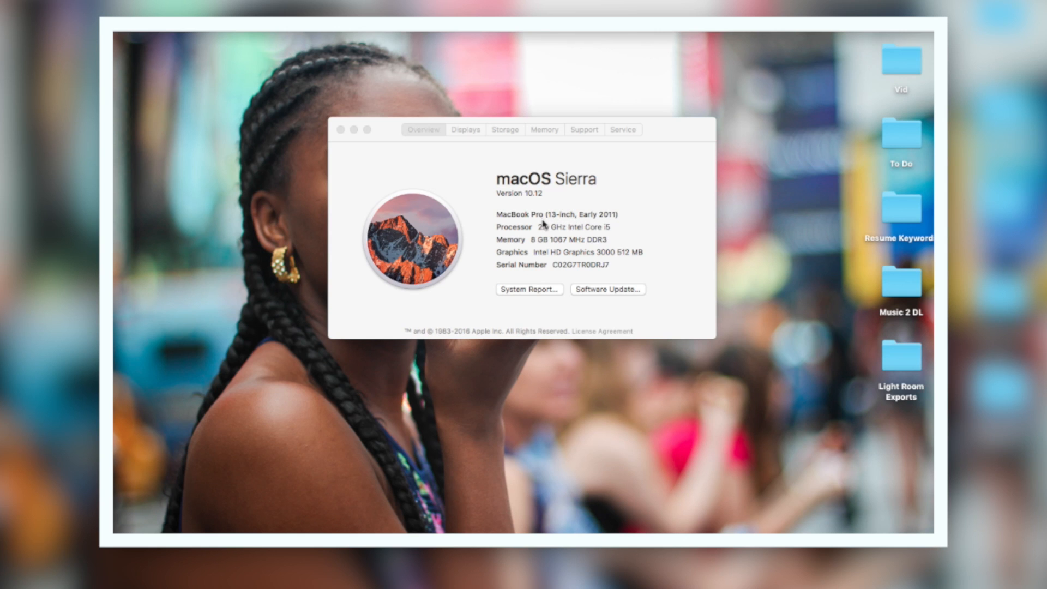
pyautogui.moveTo(488, 252)
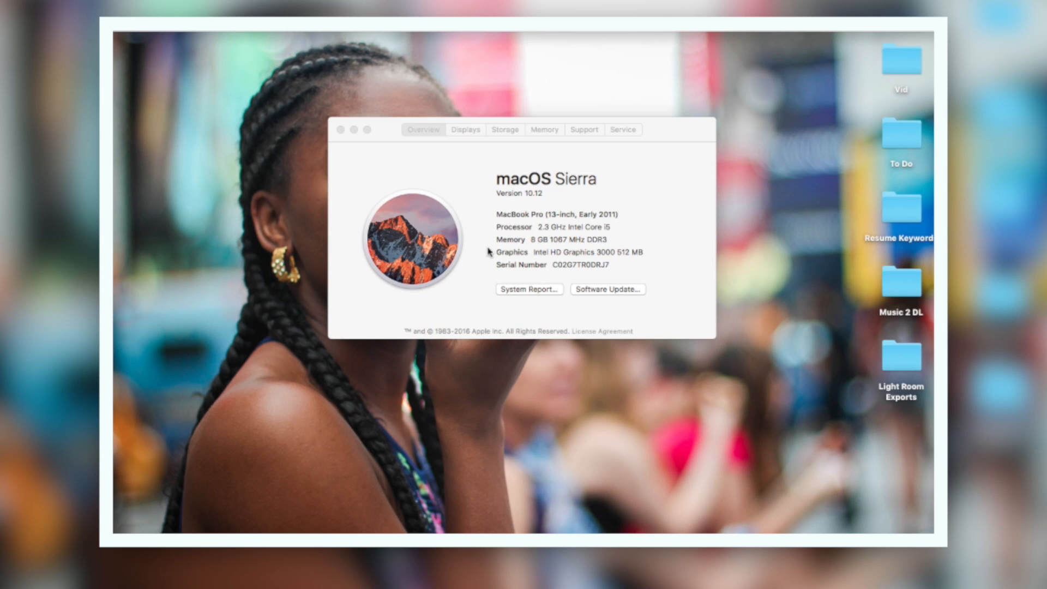
pyautogui.moveTo(506, 254)
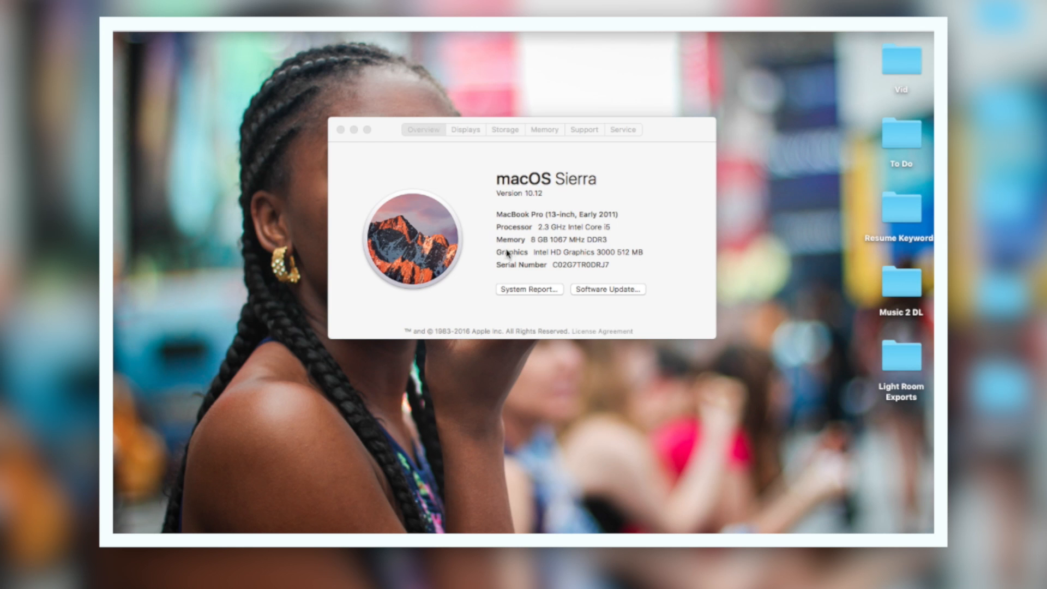
pyautogui.moveTo(635, 249)
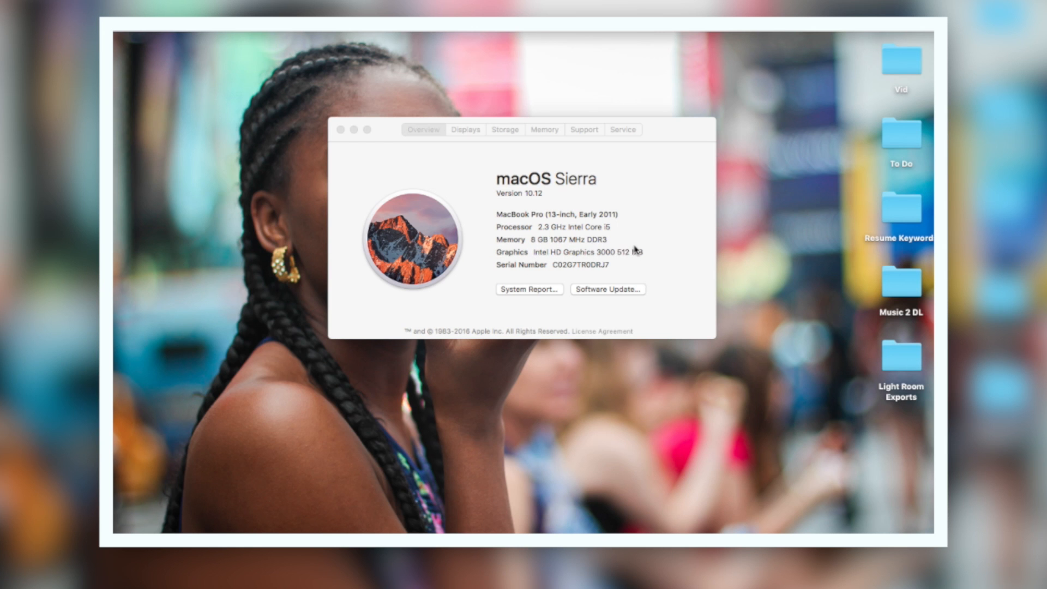
pyautogui.moveTo(640, 264)
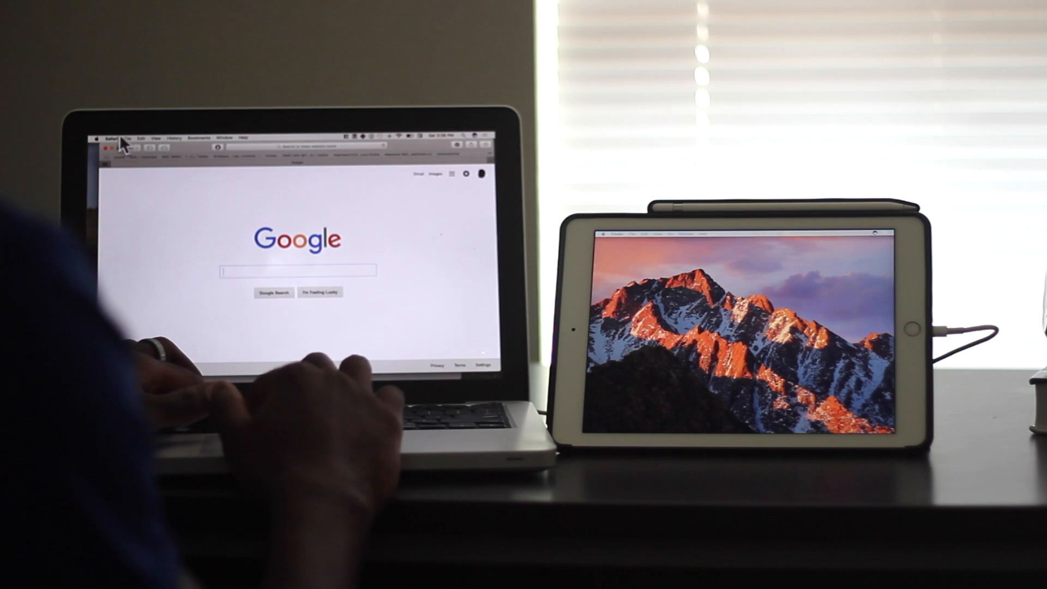
pyautogui.moveTo(190, 157)
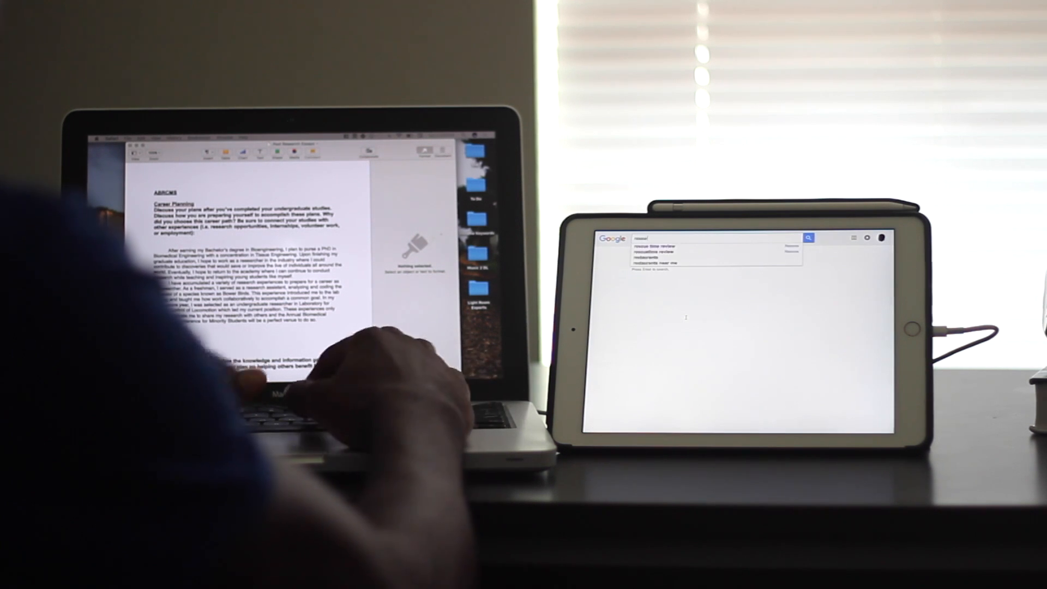
# Search Google for 'research article' and open the Johns Hopkins pancreatic cancer page.
pyautogui.write('research article')
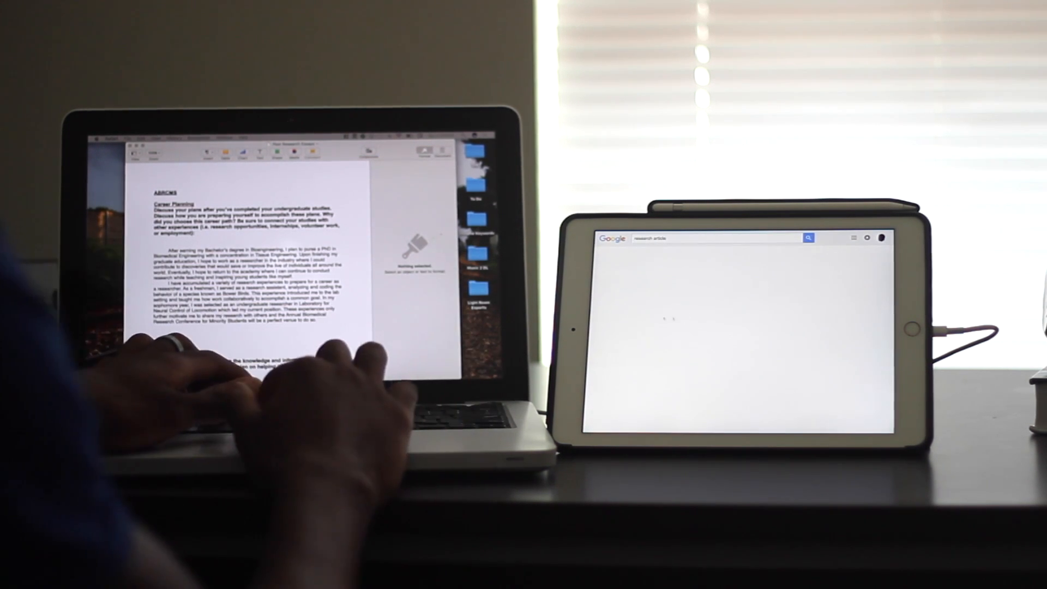
pyautogui.click(808, 237)
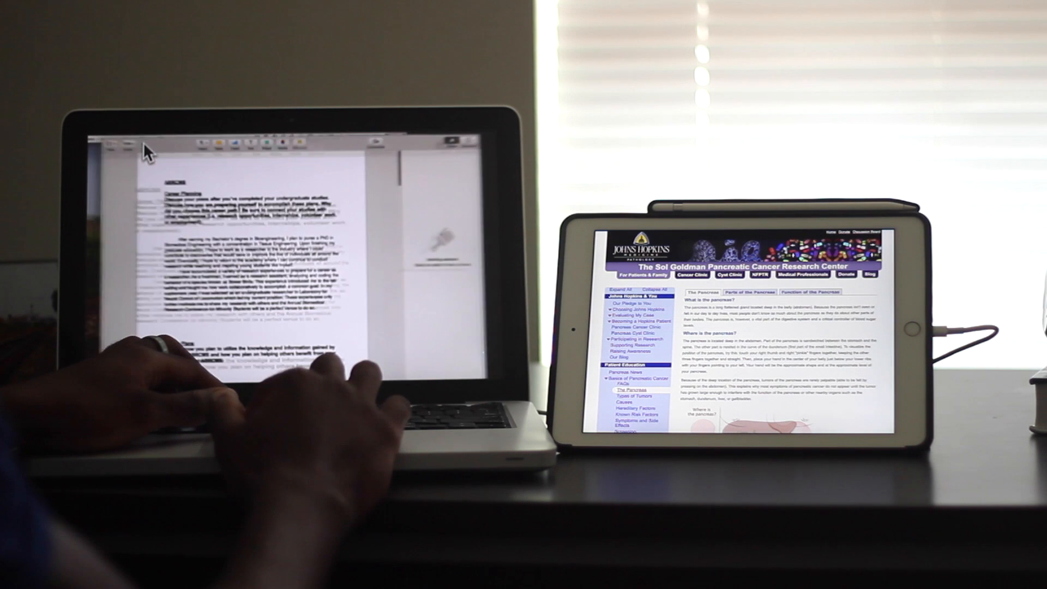
pyautogui.scroll(-3)
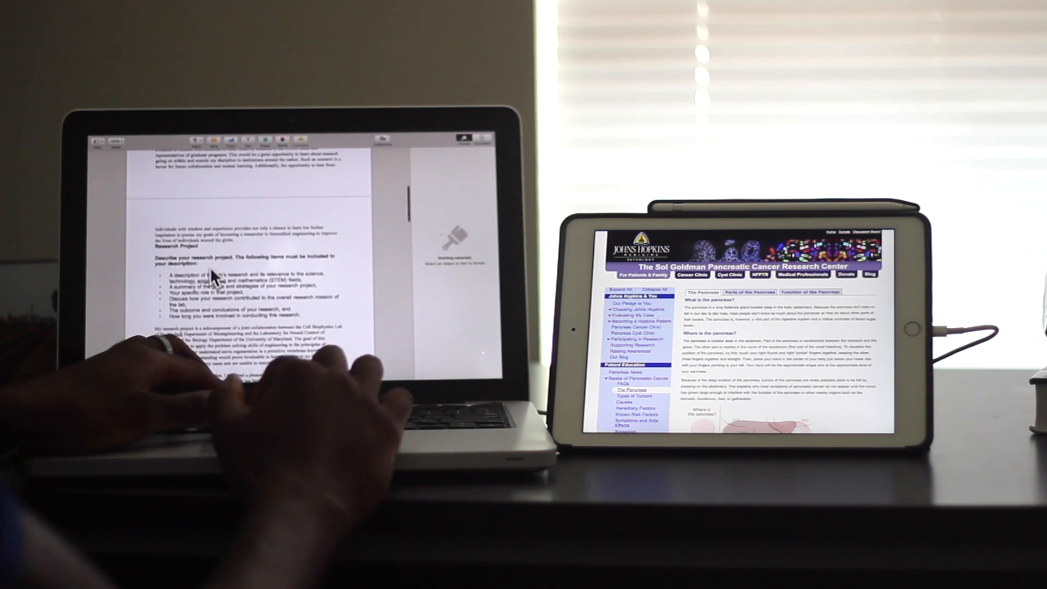